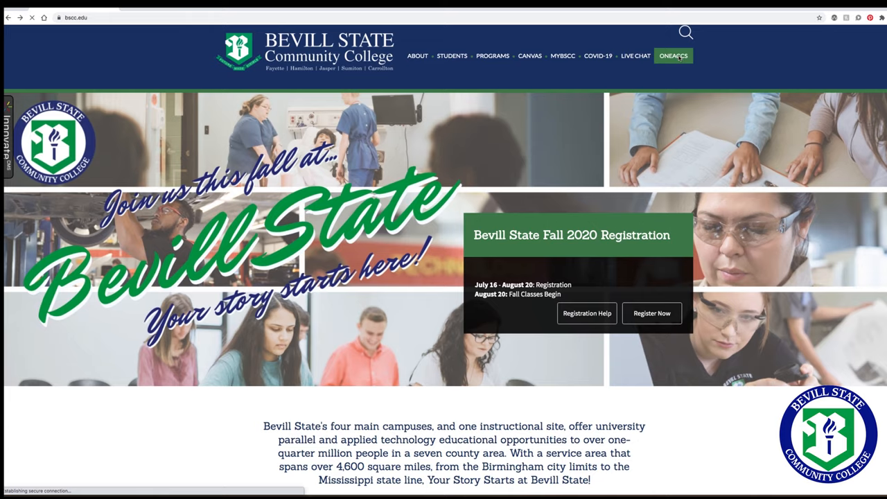
# Go from the Bevill State site to the Ellucian student portal sign-in page
pyautogui.click(674, 56)
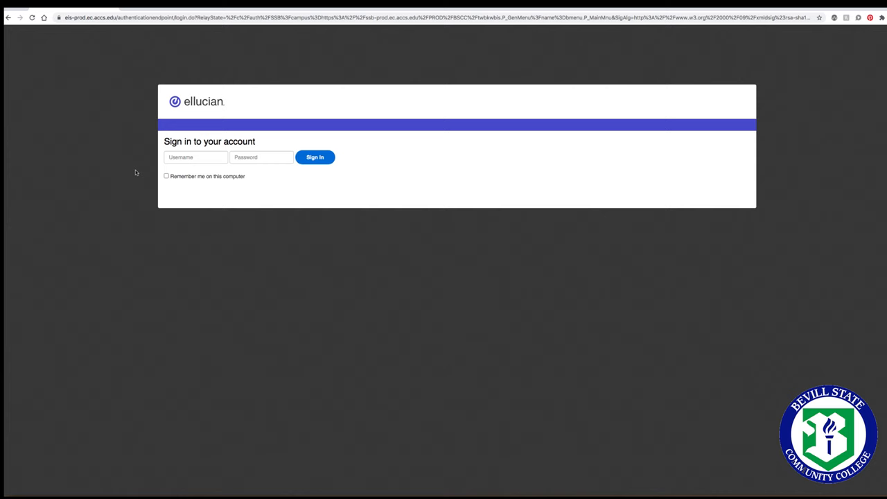
# Sign in with the saved student username and the password, reaching the Student menu
pyautogui.click(196, 156)
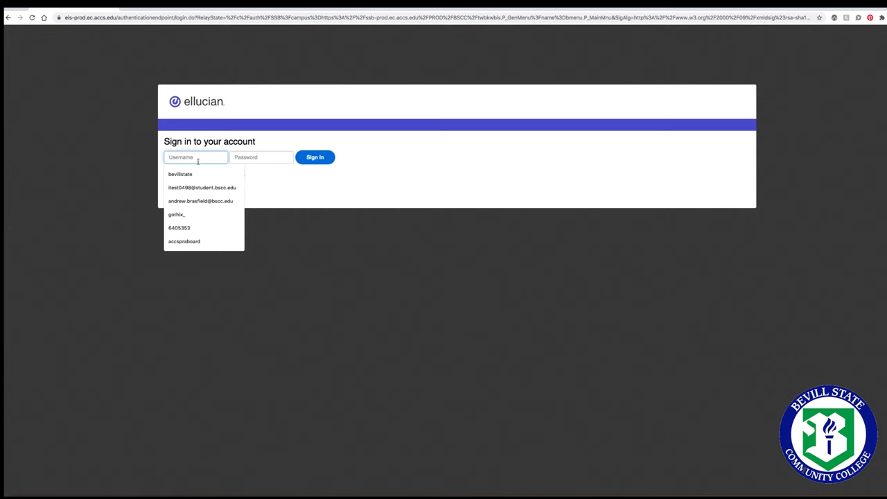
pyautogui.click(202, 187)
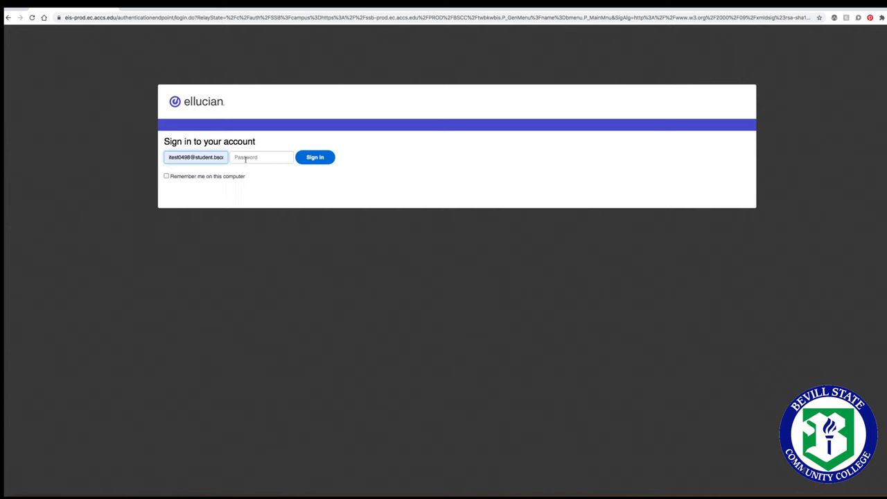
pyautogui.click(260, 156)
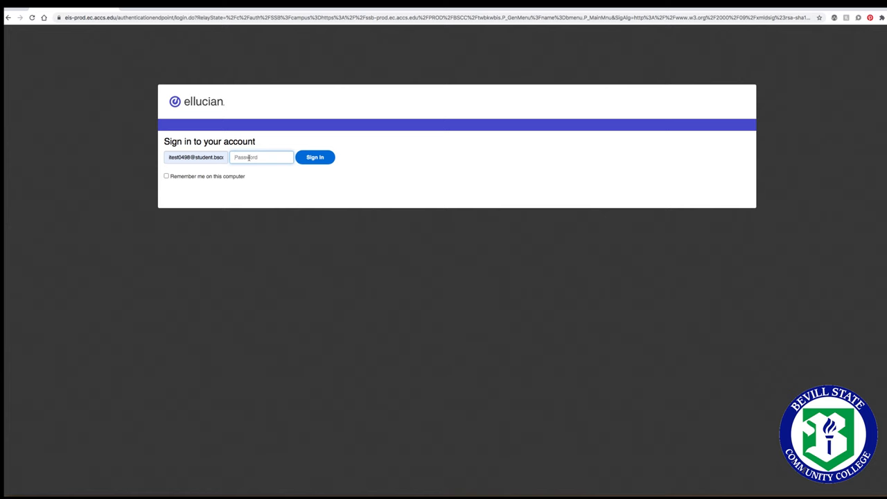
pyautogui.write('password')
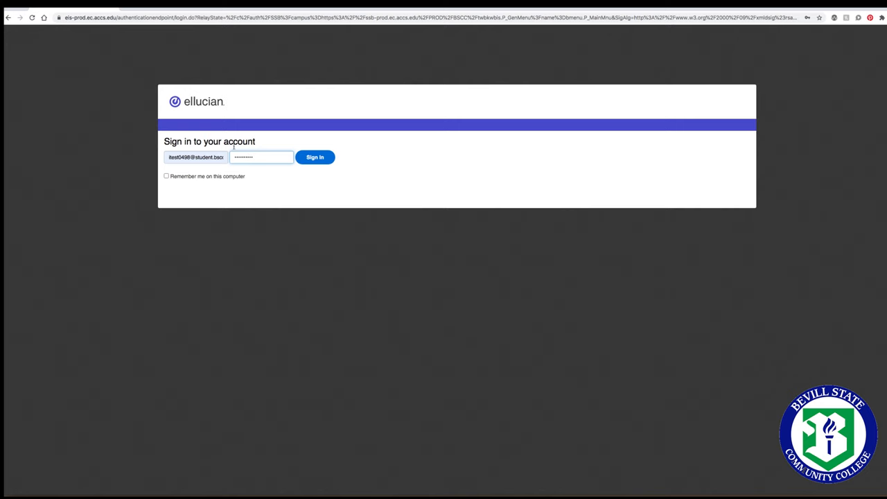
pyautogui.click(315, 157)
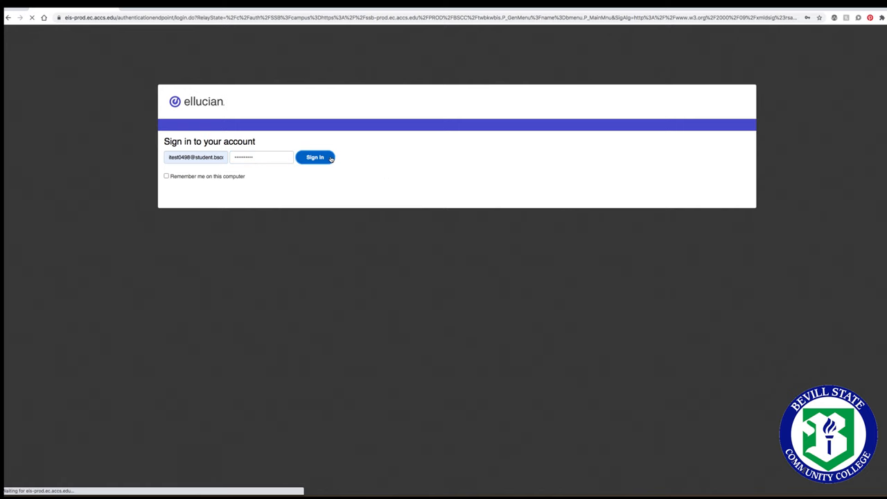
pyautogui.click(315, 157)
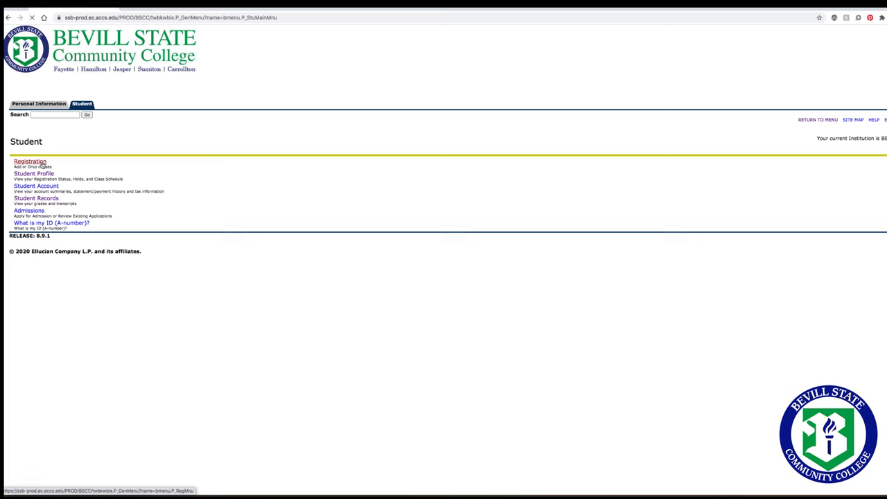
# Enter Registration and choose the Spring 2021 term for class lookup
pyautogui.click(30, 161)
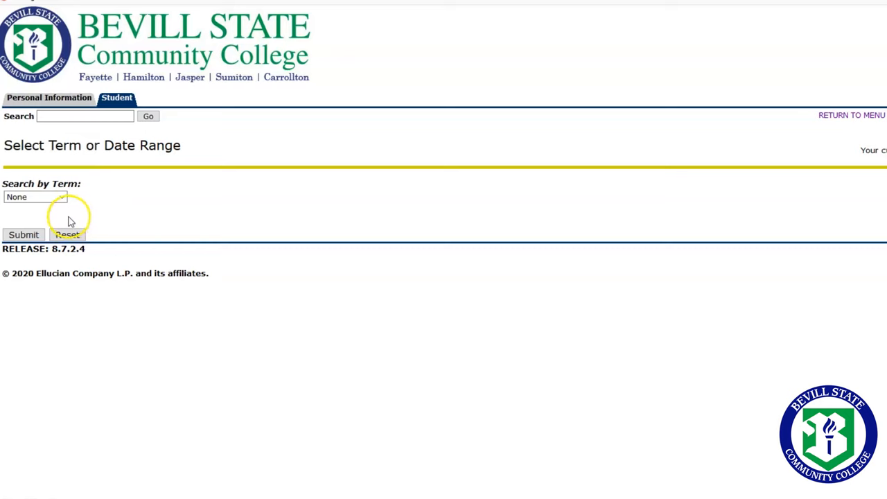
pyautogui.click(35, 197)
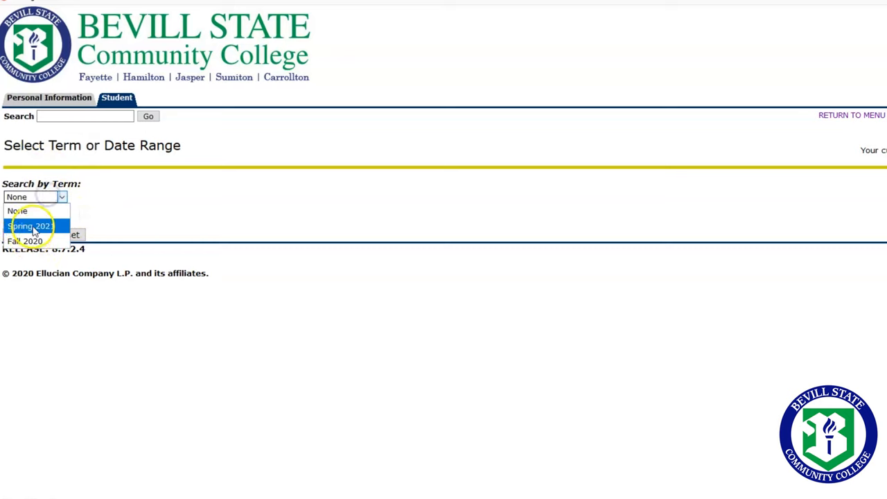
pyautogui.click(29, 226)
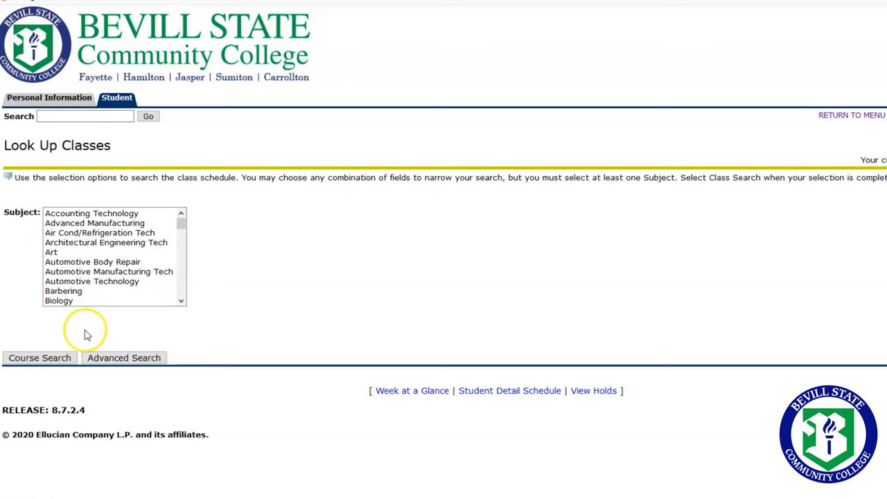
pyautogui.moveTo(123, 358)
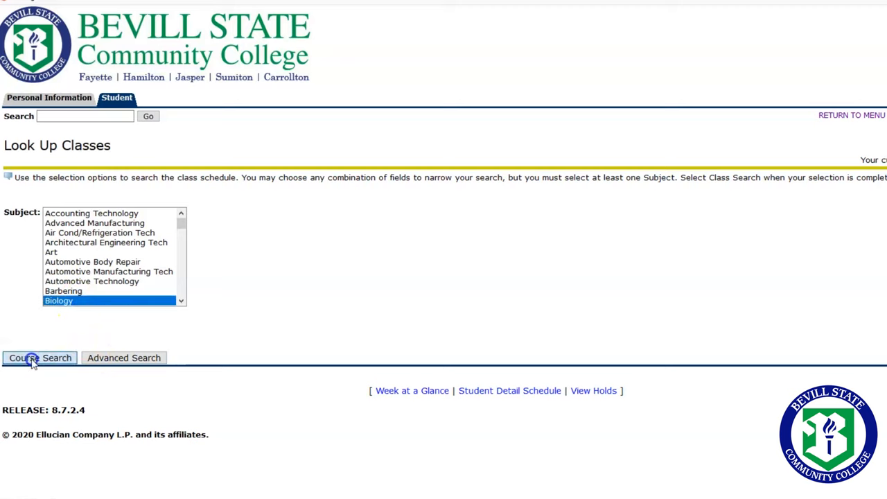
# Search Biology courses and list the sections of Principles Of Biology I
pyautogui.click(38, 357)
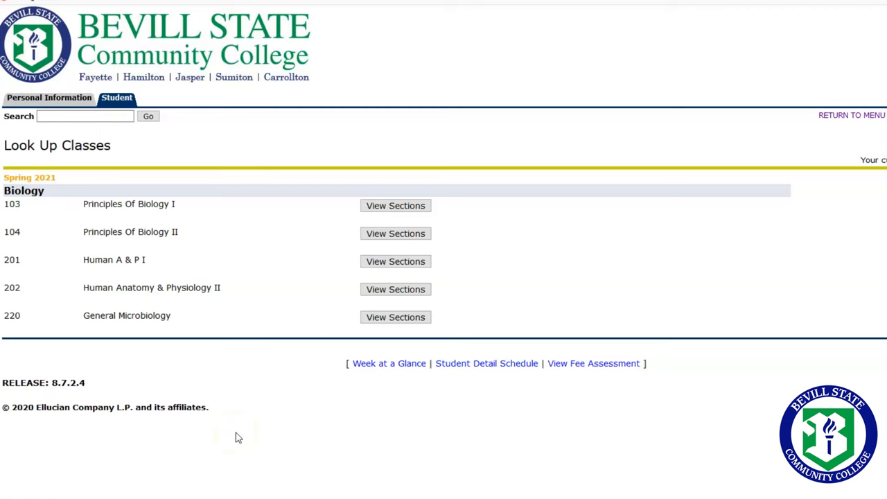
pyautogui.moveTo(405, 228)
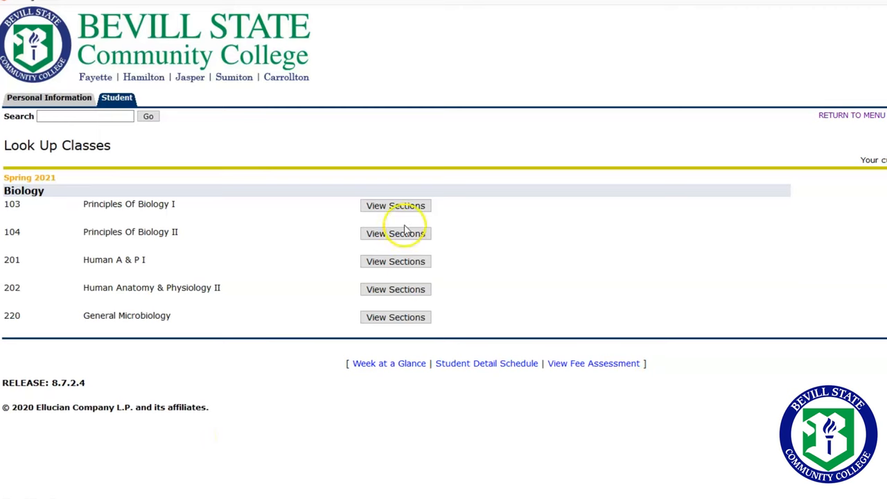
pyautogui.click(395, 205)
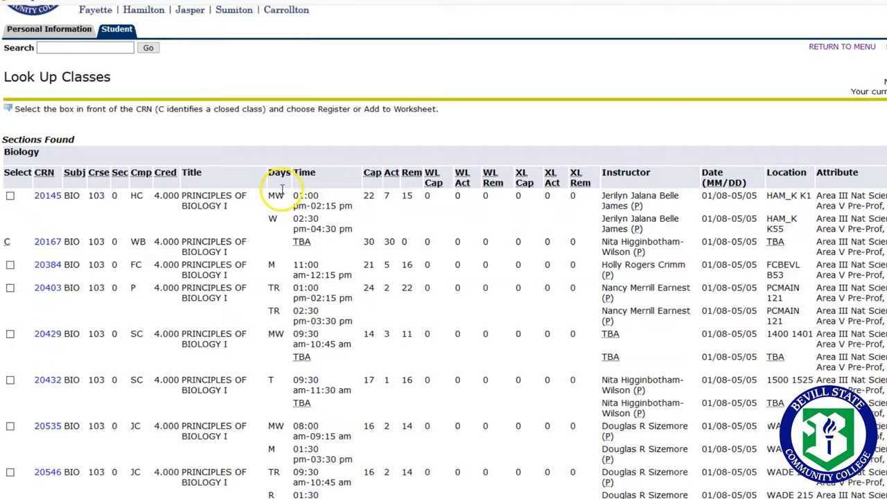
pyautogui.scroll(-3)
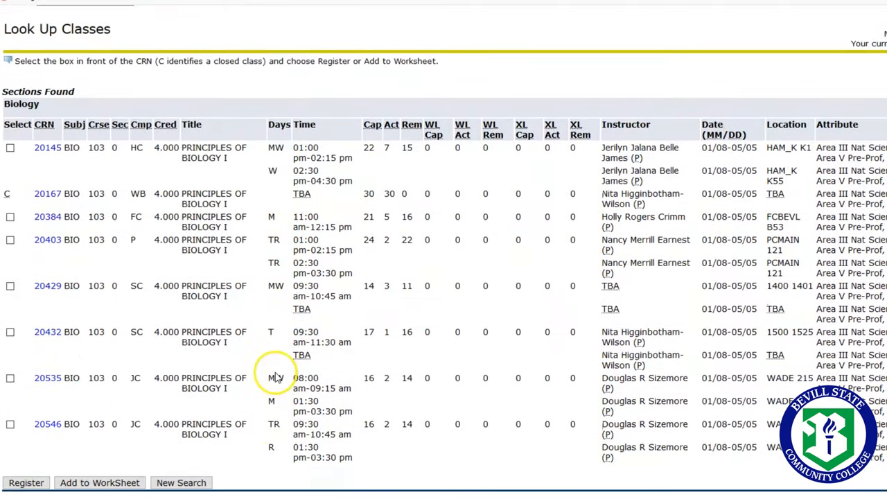
pyautogui.scroll(3)
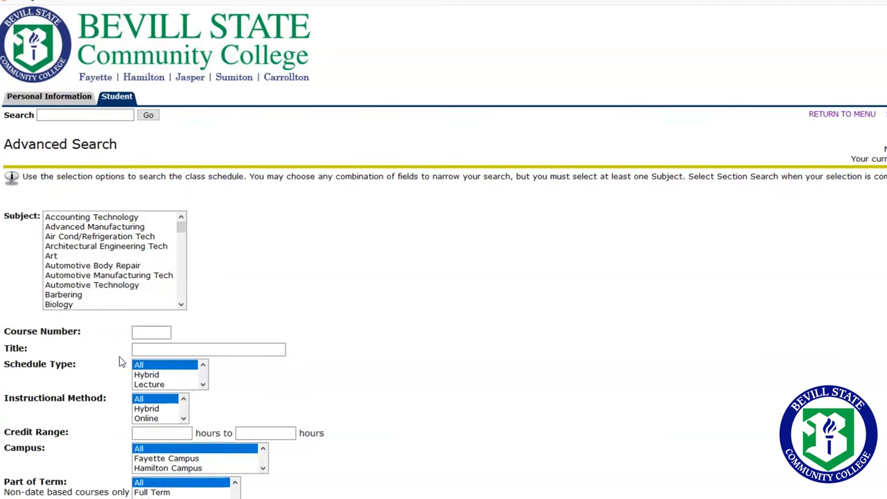
# Run an all-subject section search limited to Hamilton Campus and review the results
pyautogui.scroll(-3)
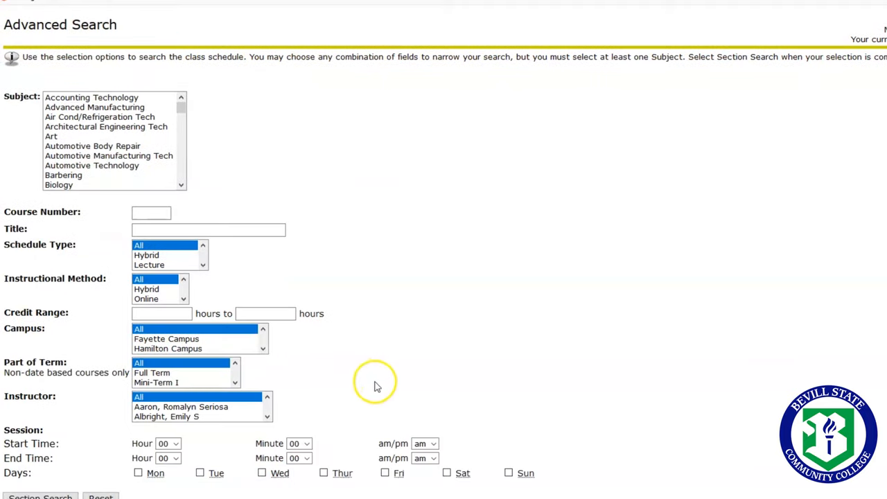
pyautogui.scroll(3)
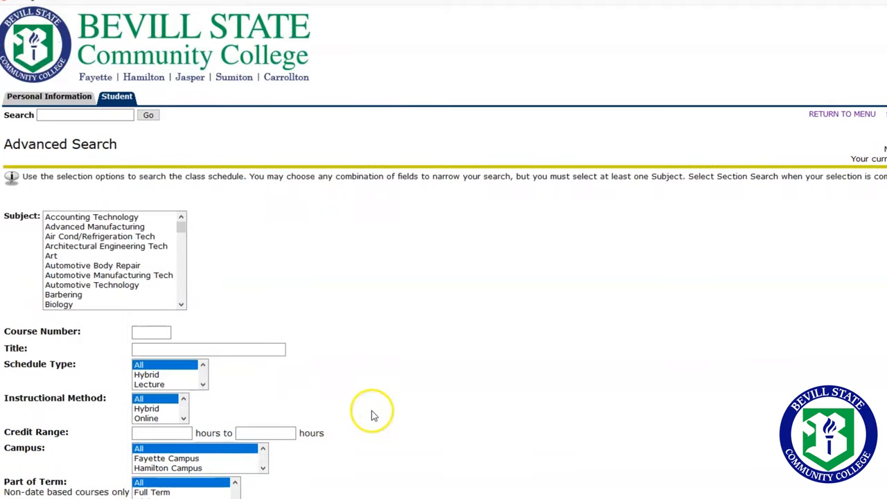
pyautogui.moveTo(127, 227)
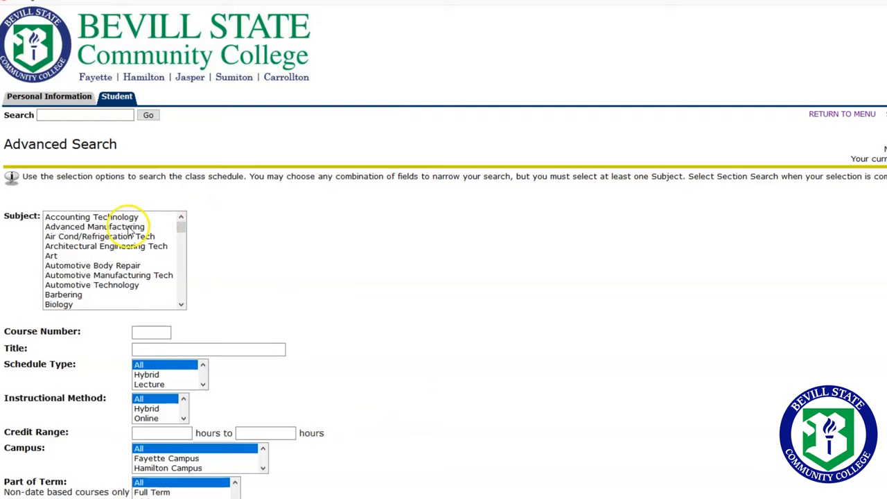
pyautogui.click(91, 216)
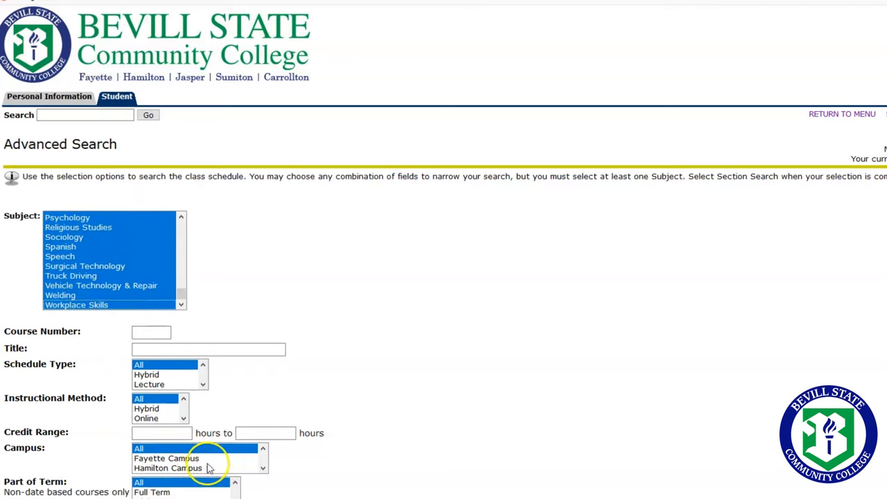
pyautogui.click(167, 467)
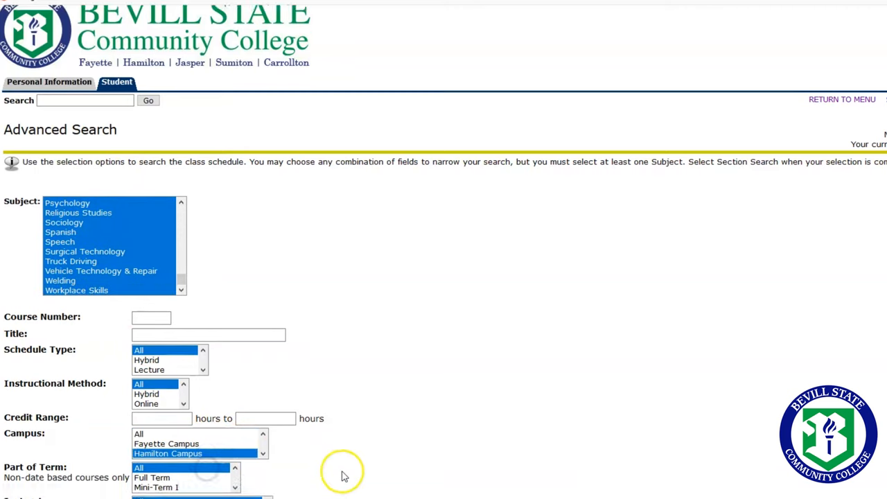
pyautogui.scroll(-3)
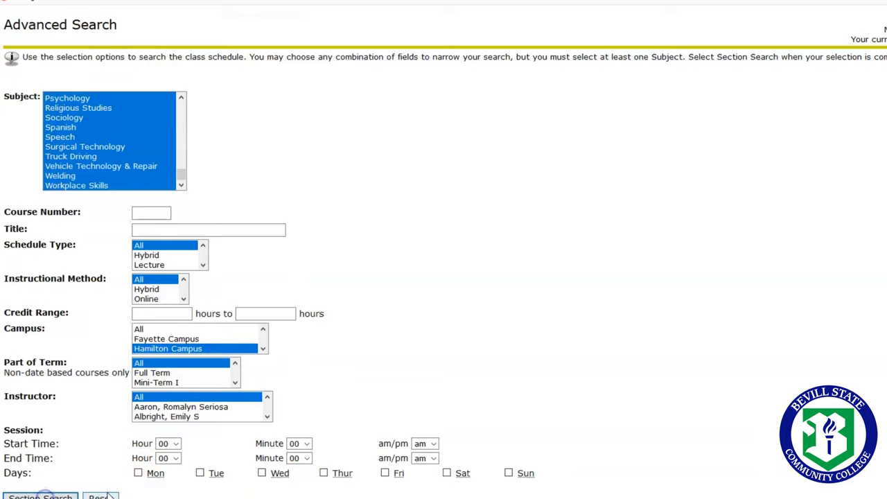
pyautogui.click(39, 496)
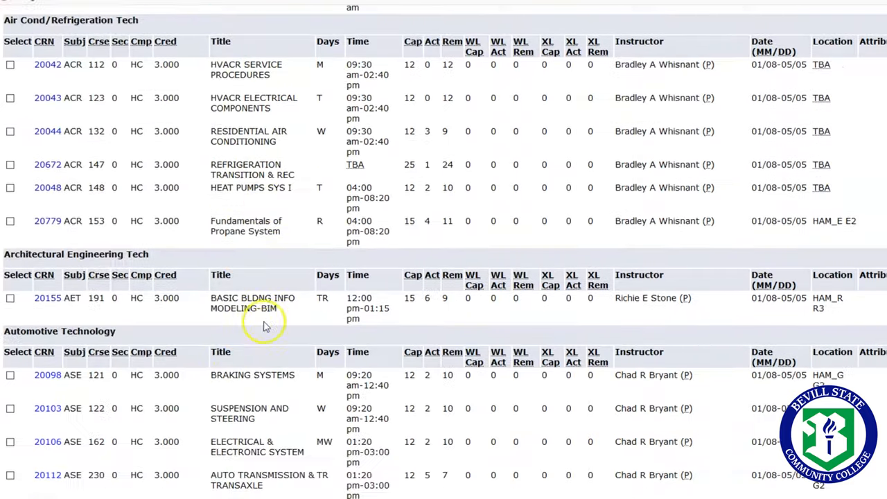
pyautogui.scroll(-3)
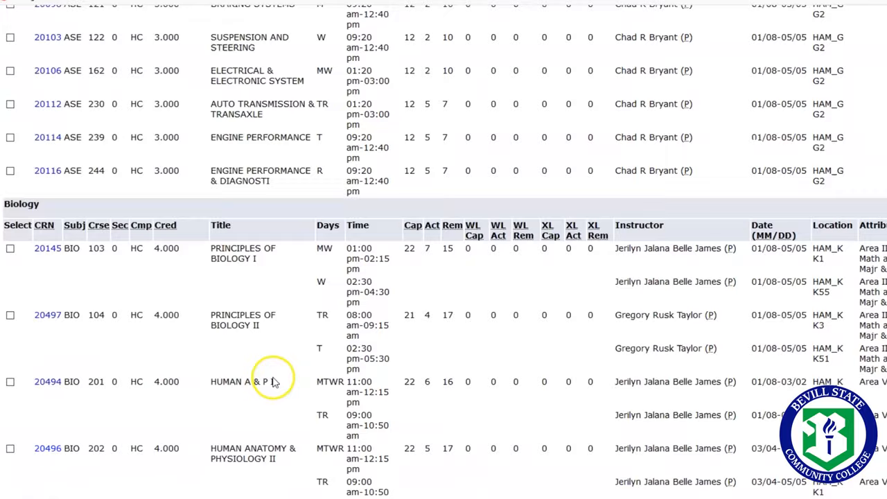
pyautogui.scroll(3)
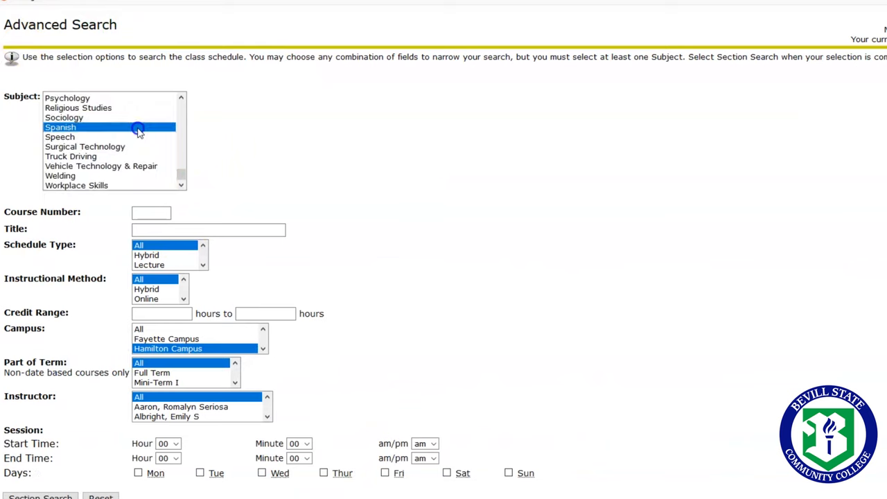
pyautogui.moveTo(81, 145)
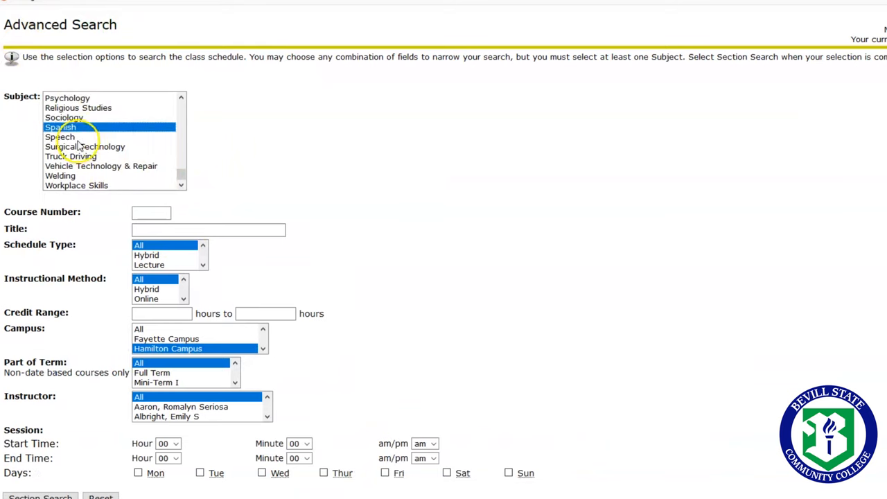
pyautogui.moveTo(78, 139)
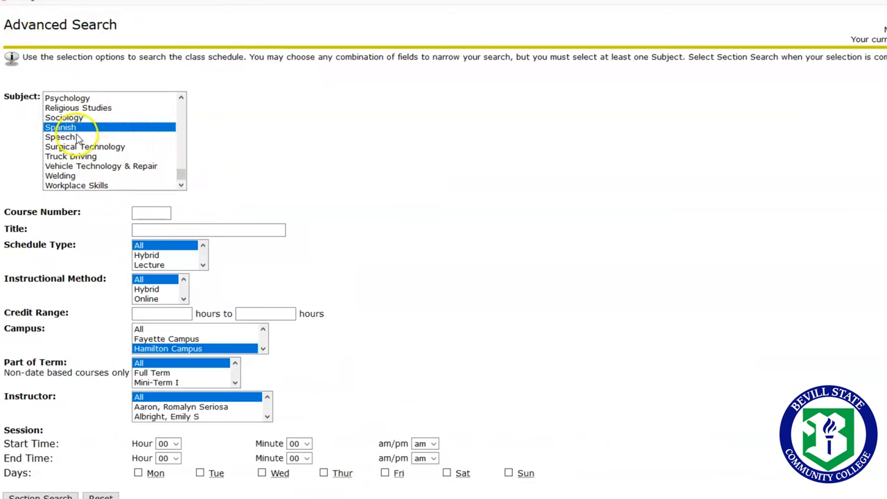
# Add Speech to the chosen subjects alongside Psychology, Religious Studies and Spanish
pyautogui.click(61, 137)
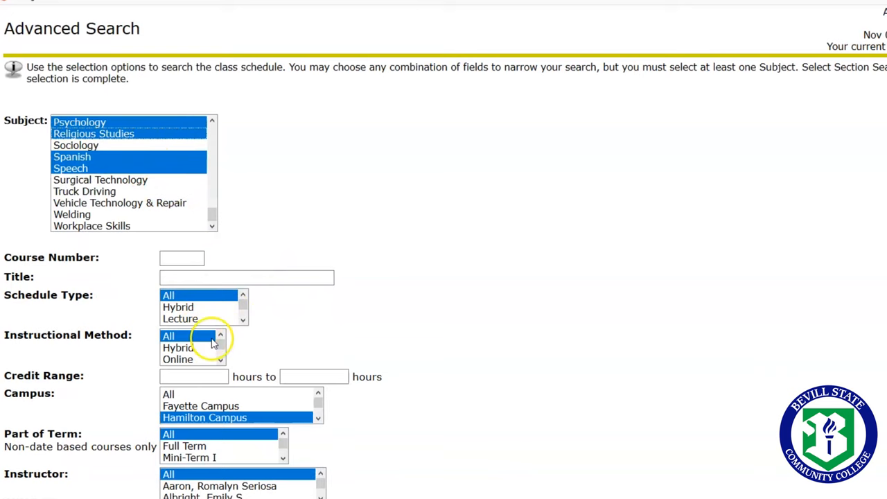
pyautogui.moveTo(319, 413)
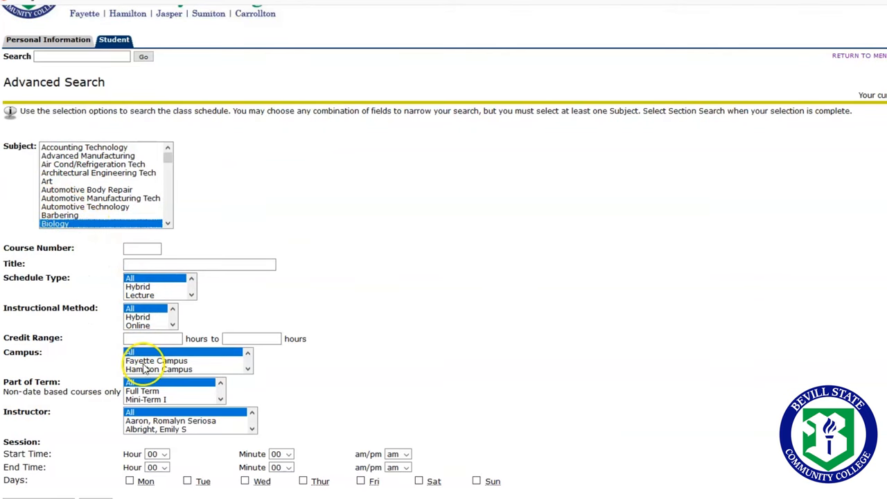
# Search Biology sections across all campuses, showing Hamilton and Fayette offerings
pyautogui.click(155, 360)
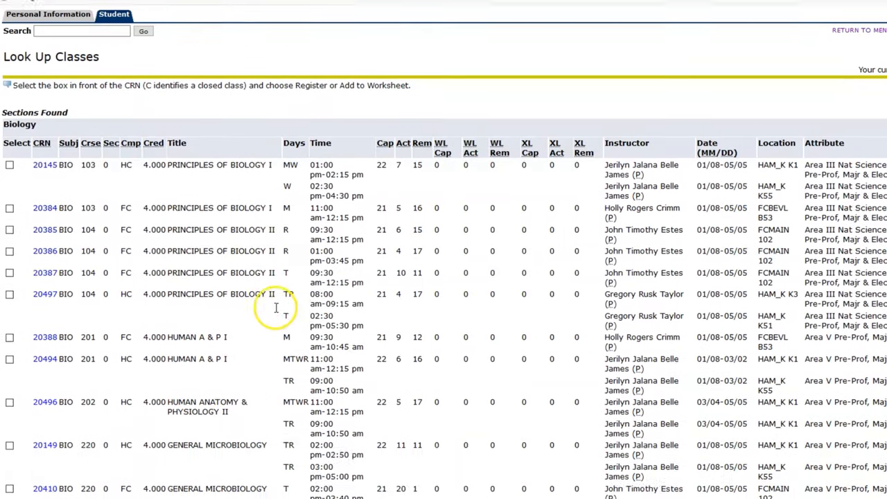
pyautogui.scroll(-3)
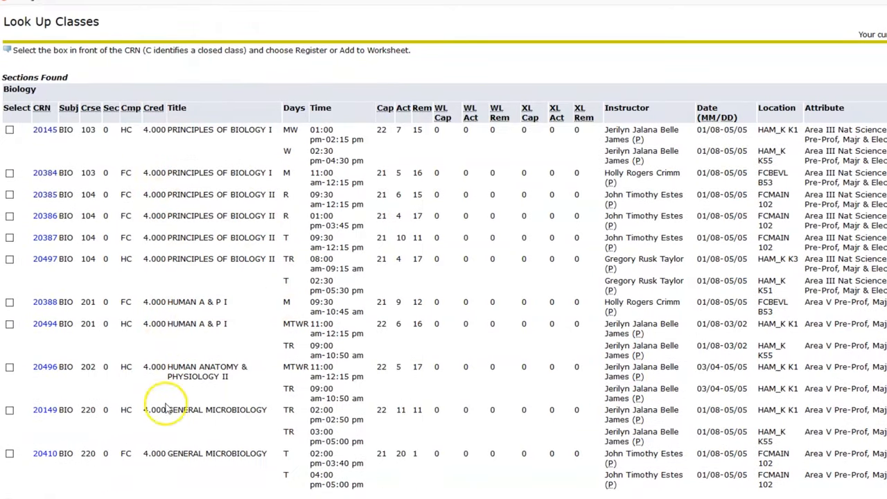
pyautogui.moveTo(271, 302)
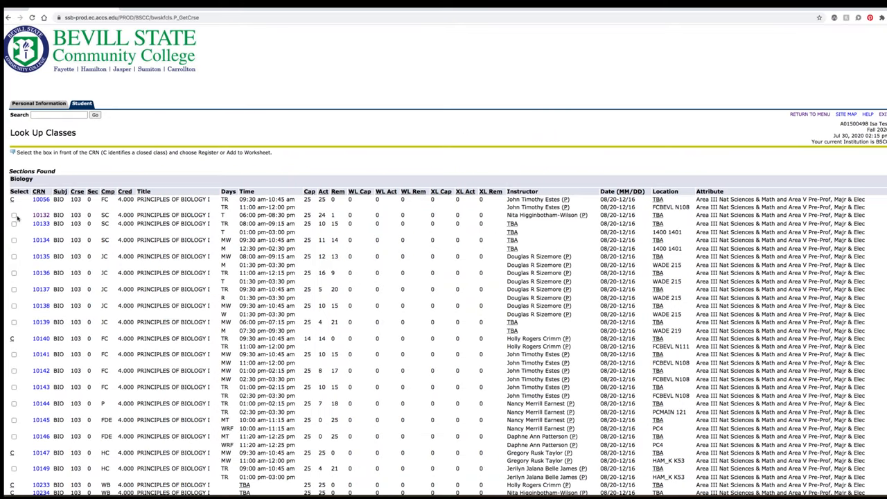
# Check the Principles of Biology I section CRN 10132 for registration
pyautogui.click(13, 215)
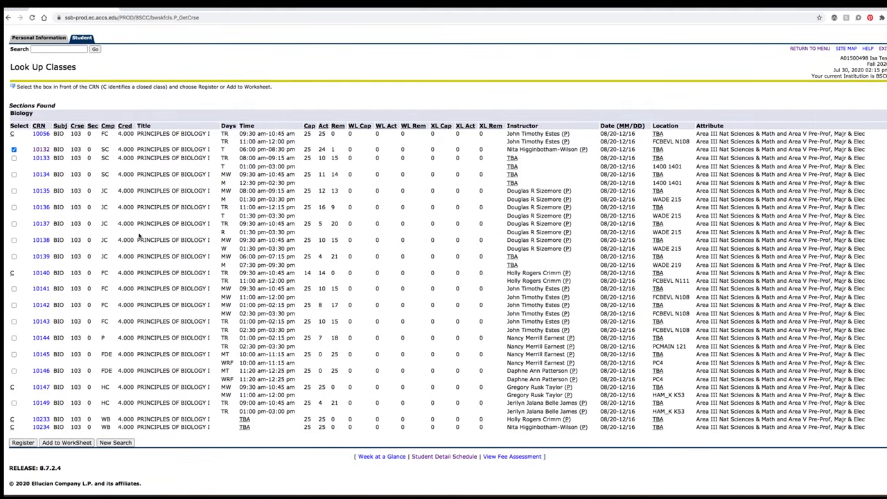
pyautogui.moveTo(66, 241)
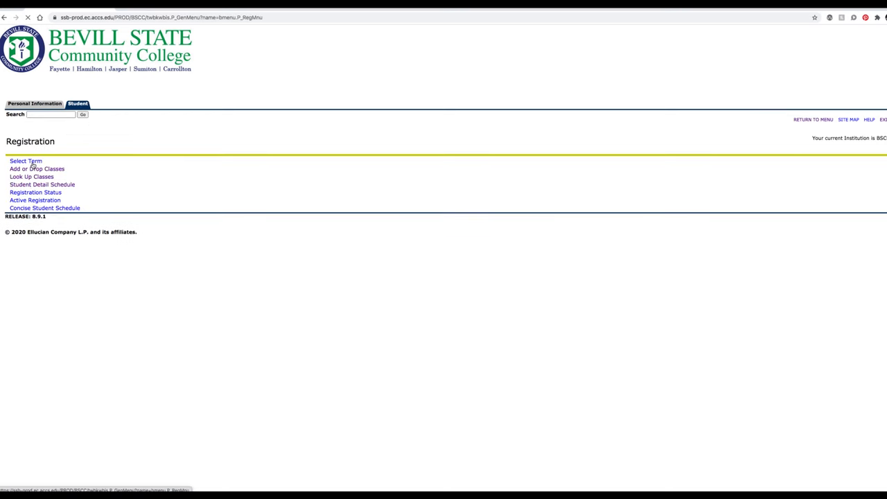
pyautogui.moveTo(41, 184)
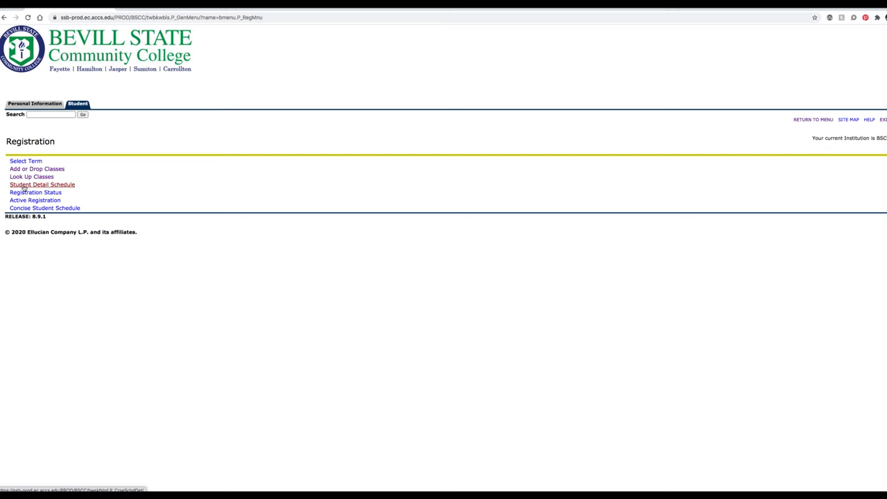
# View the Student Detail Schedule with Principles of Biology I and General Psychology, 7.000 credits
pyautogui.click(42, 185)
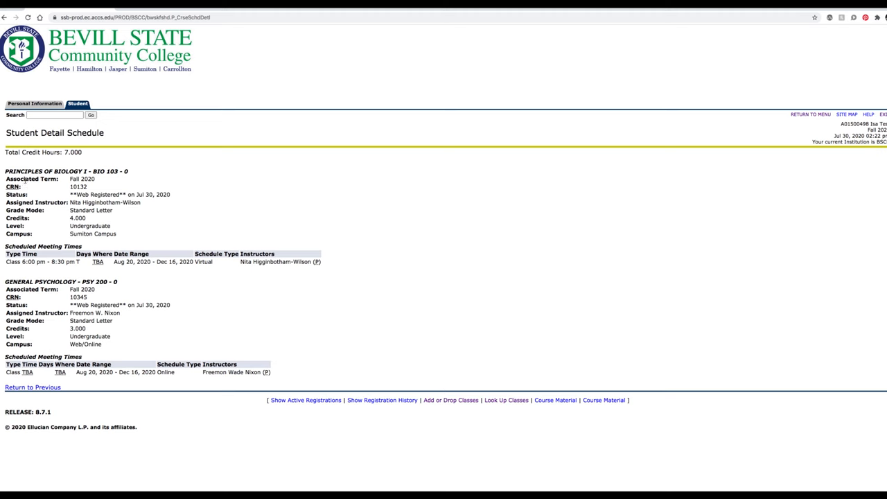
pyautogui.moveTo(413, 189)
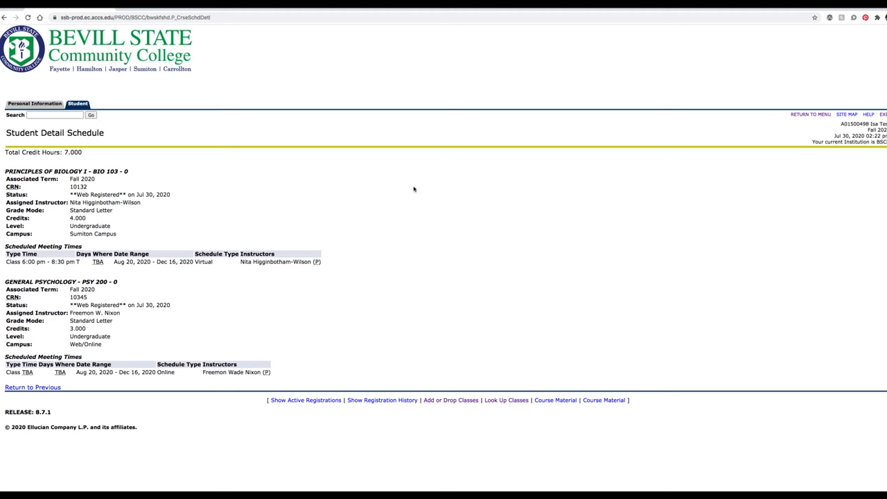